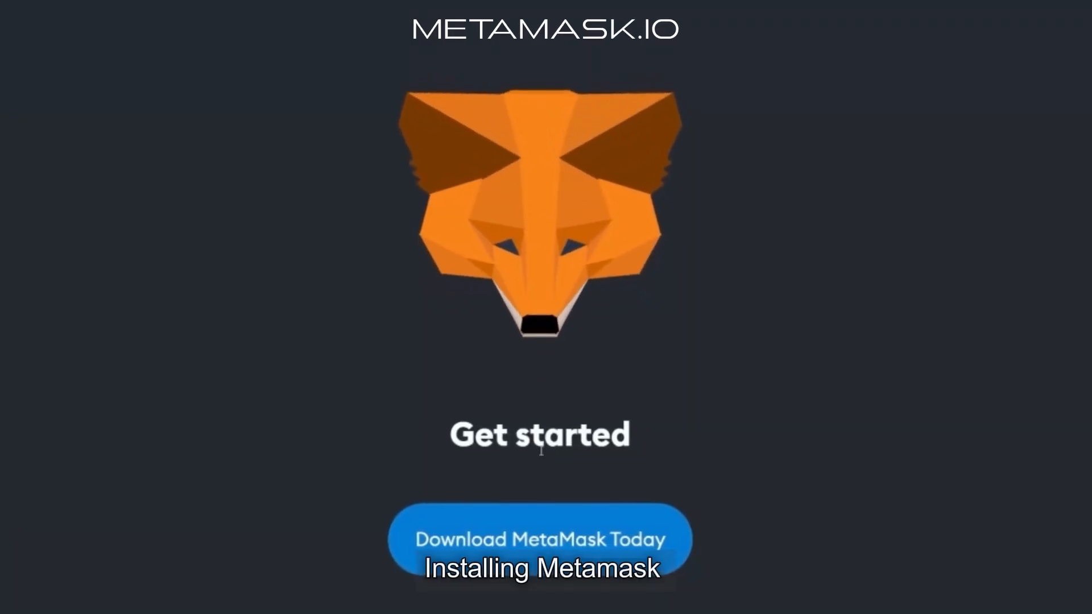
Step: Install MetaMask, agree to its Terms of use and accept the usage data consent
{"action": "left_click", "coordinate": [539, 539]}
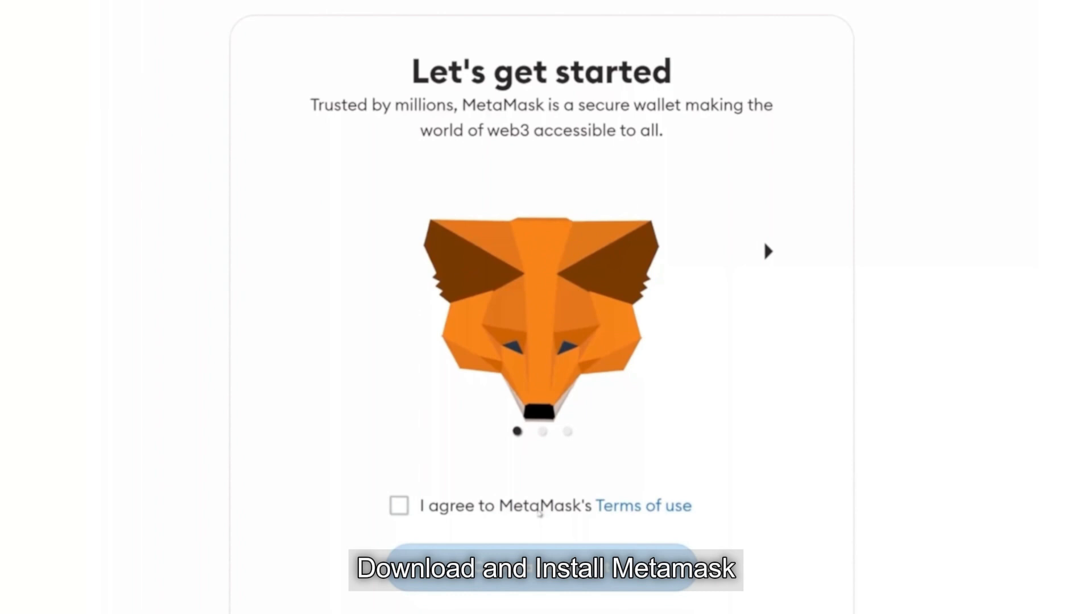
{"action": "left_click", "coordinate": [398, 505]}
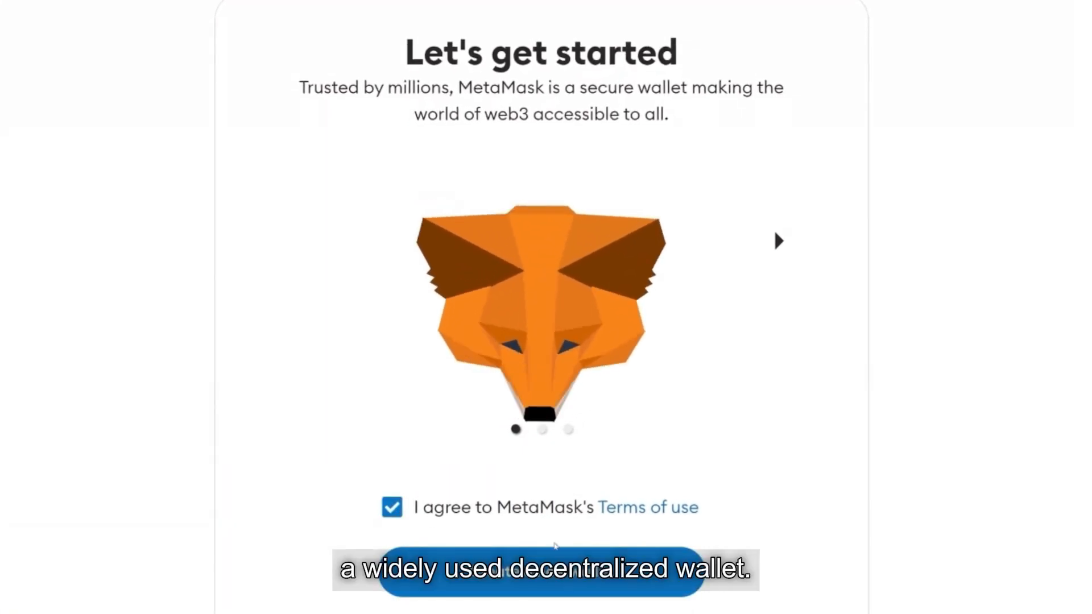
{"action": "left_click", "coordinate": [541, 569]}
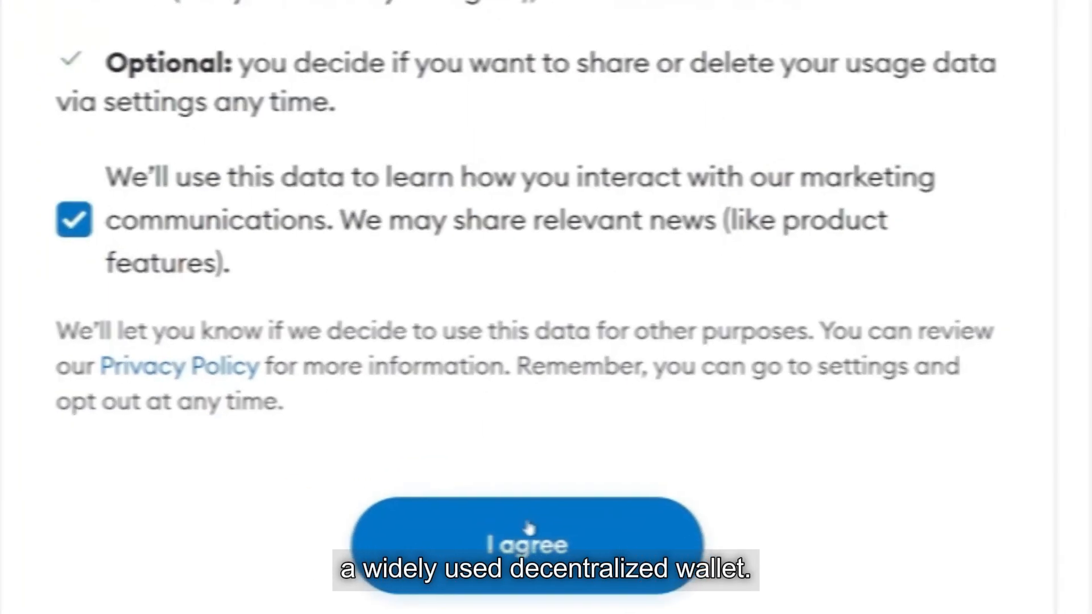
{"action": "left_click", "coordinate": [526, 543]}
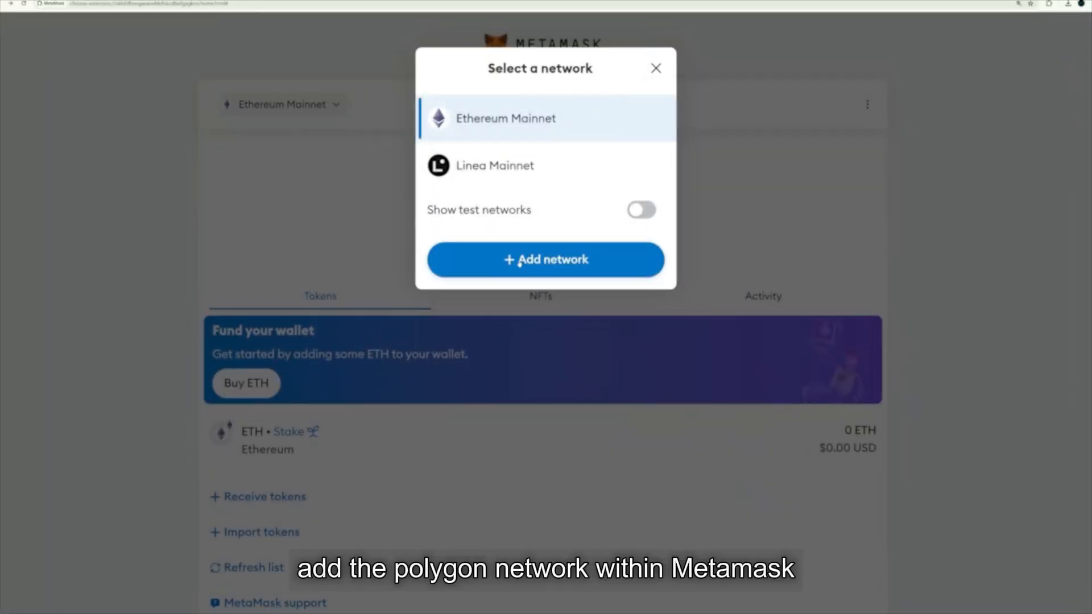
Step: Add and approve Polygon Mainnet as a new MetaMask network
{"action": "left_click", "coordinate": [546, 259]}
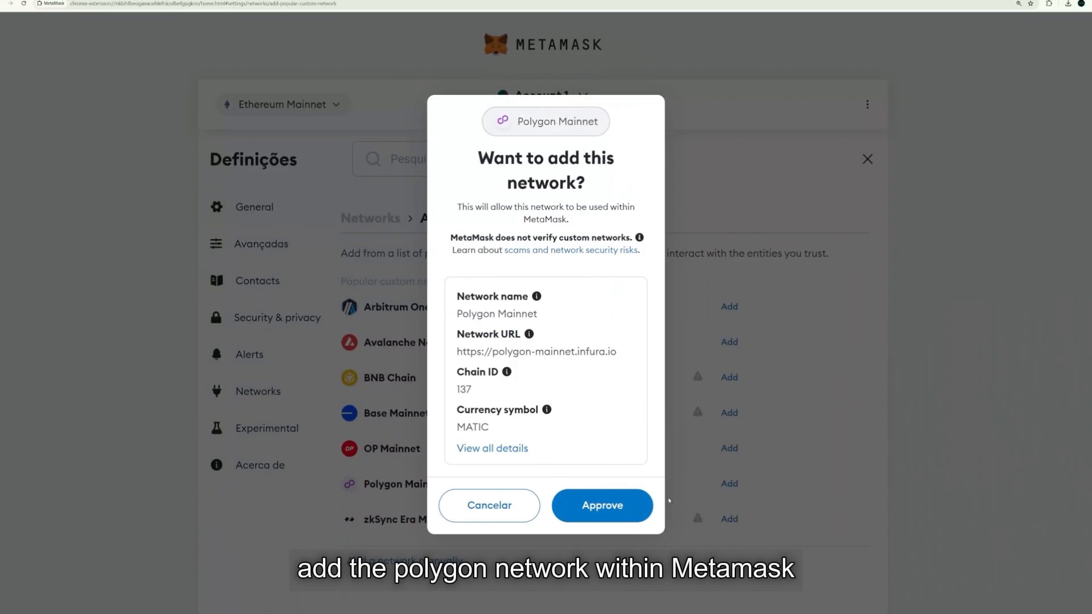
{"action": "left_click", "coordinate": [601, 505]}
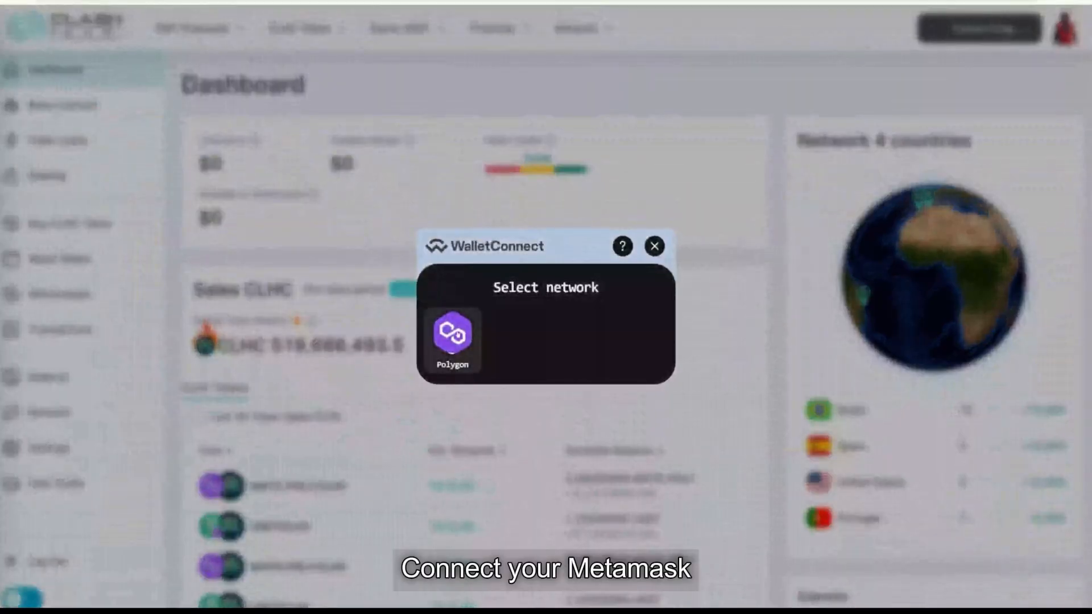
Step: Connect the wallet on Polygon and swap MATIC for 111277 CLHC tokens
{"action": "left_click", "coordinate": [451, 339]}
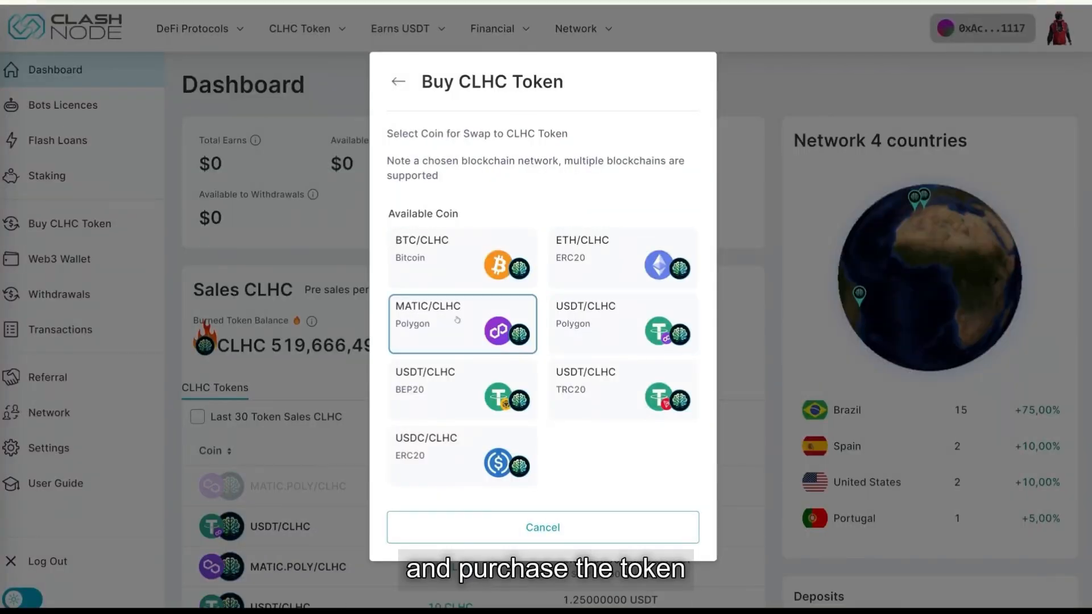
{"action": "left_click", "coordinate": [462, 323]}
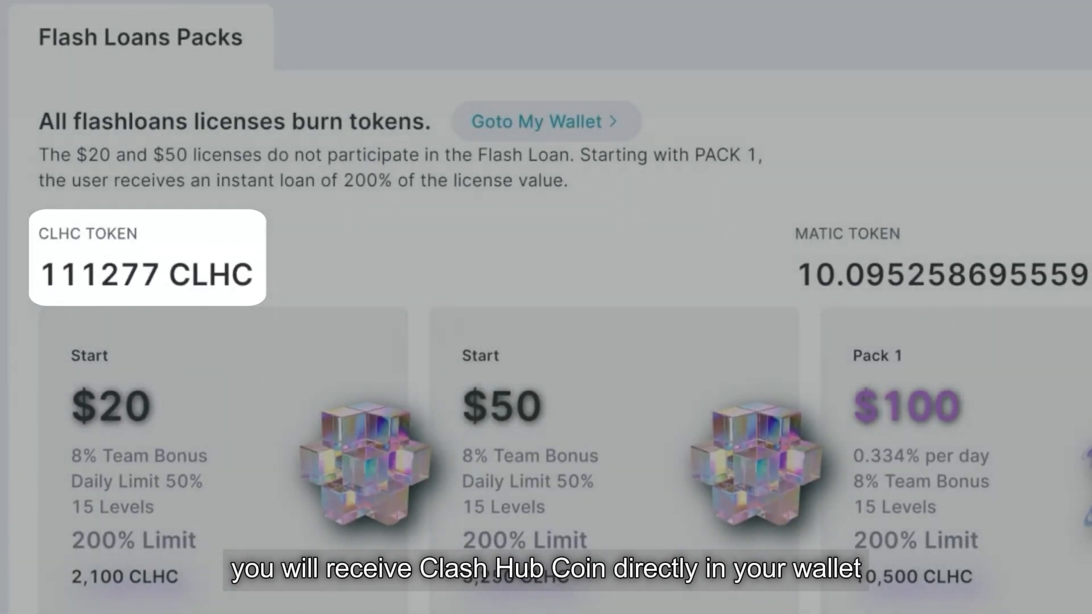
Step: Buy the Pack 3 $1K bot licence for 105,000 CLHC, accepting the Bot Trading Terms
{"action": "scroll", "scroll_direction": "down", "scroll_amount": 3}
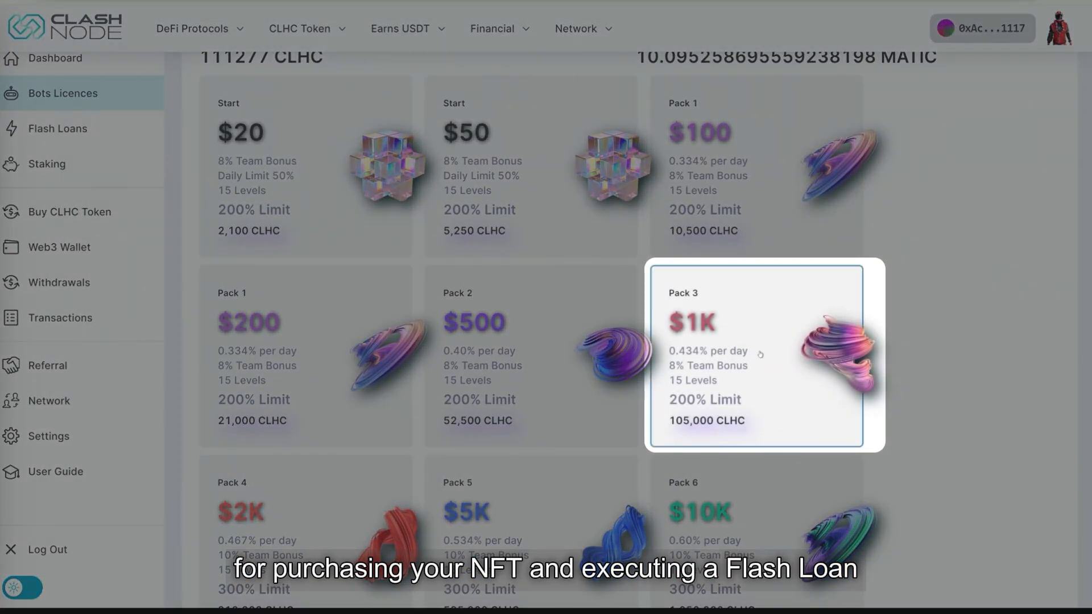
{"action": "left_click", "coordinate": [763, 353]}
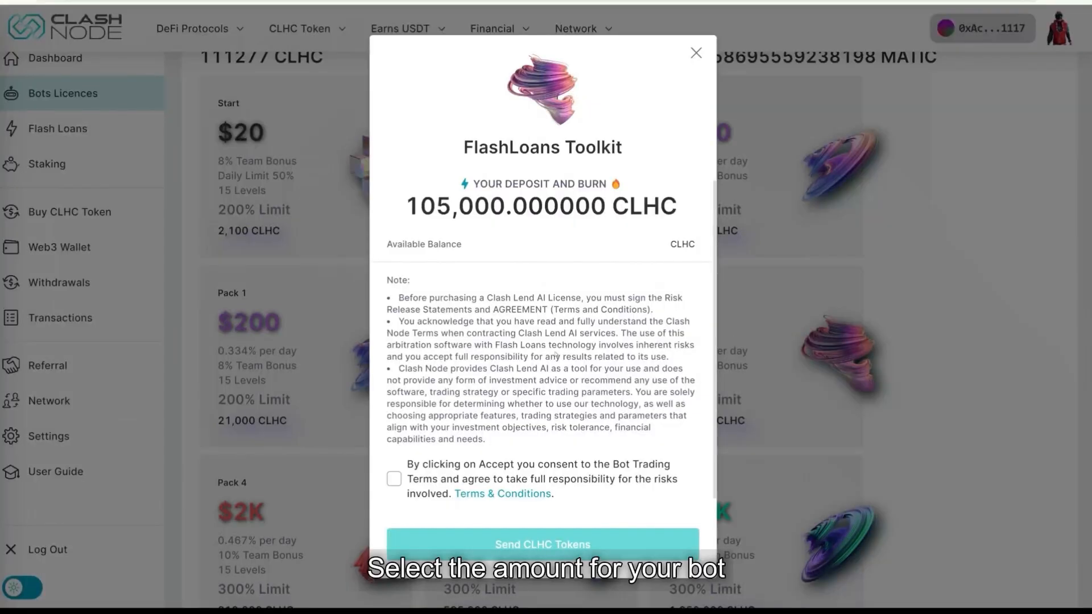
{"action": "left_click", "coordinate": [394, 478]}
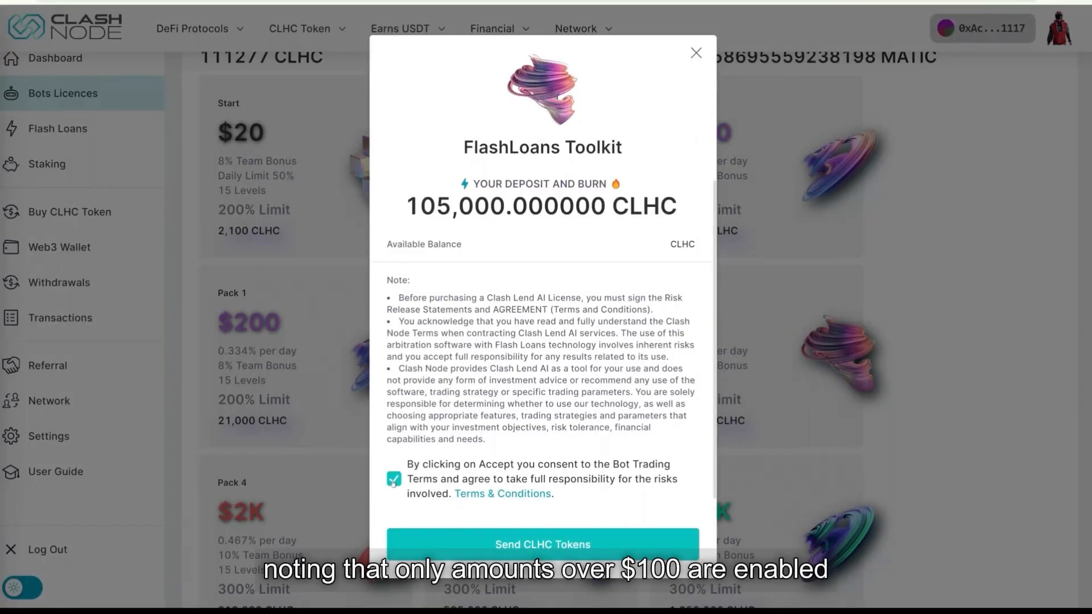
{"action": "left_click", "coordinate": [541, 544]}
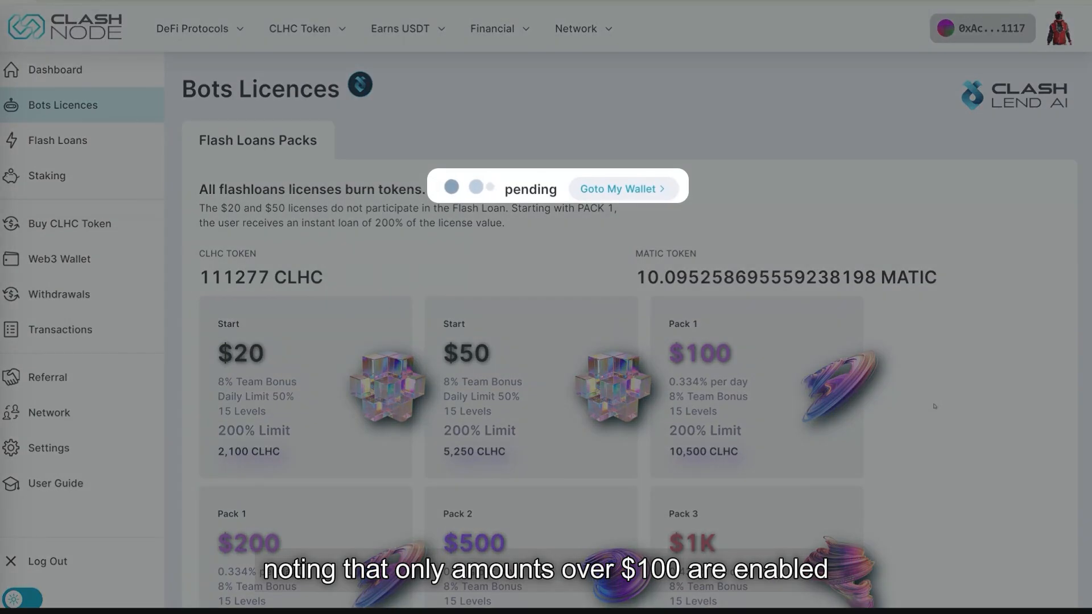
{"action": "left_click", "coordinate": [58, 128]}
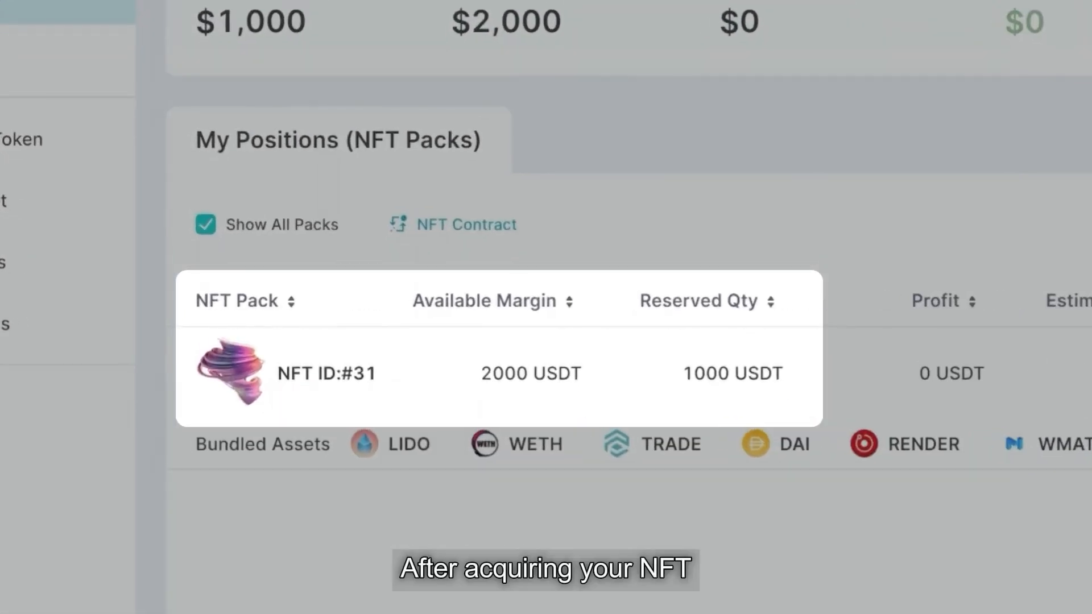
Step: Bring up Execute Flash Loans for NFT ID #31 with its $2000 trade pairs
{"action": "left_click", "coordinate": [980, 345]}
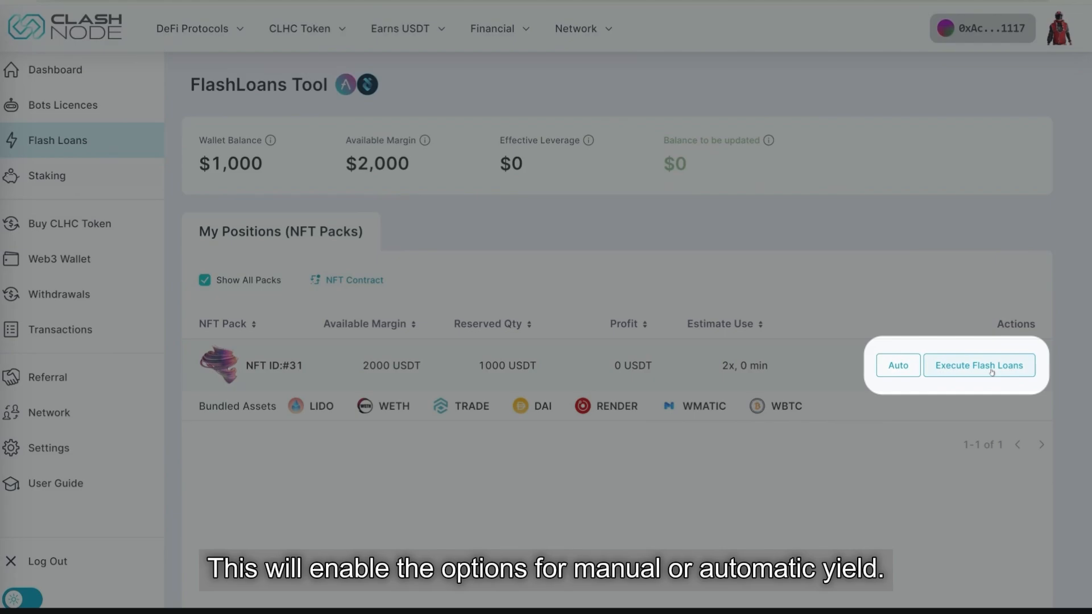
{"action": "left_click", "coordinate": [978, 365]}
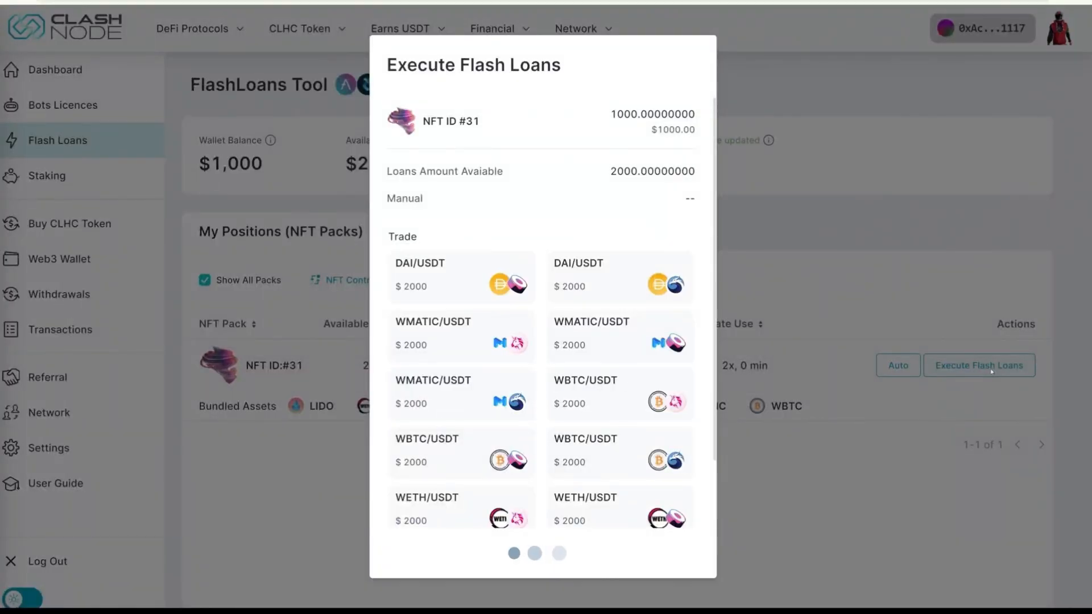